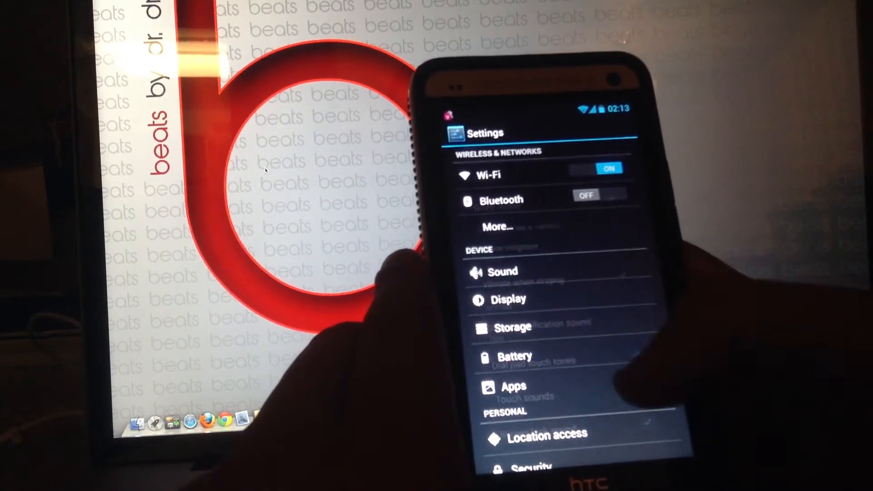
Step: Exit Settings with the Home button and land on the home screen
click(502, 271)
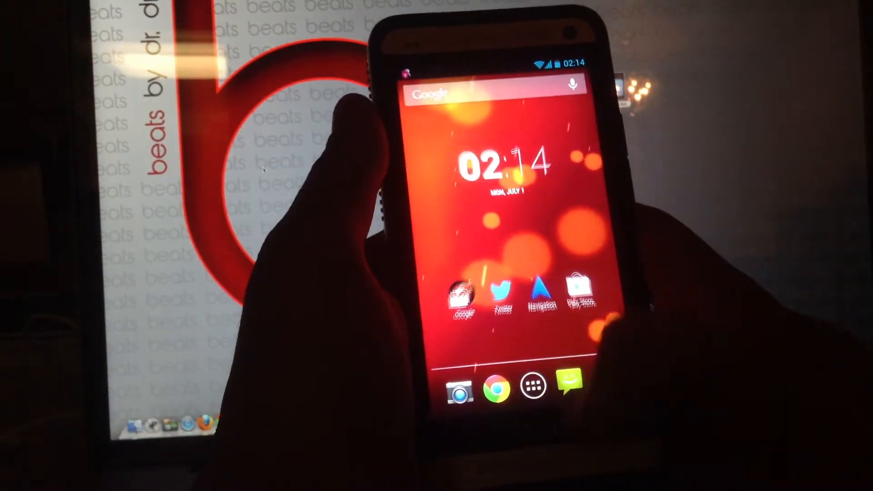
Step: Play Grind Real Slow by Busta Rhymes in Play Music, then unlock back to the home screen
click(532, 387)
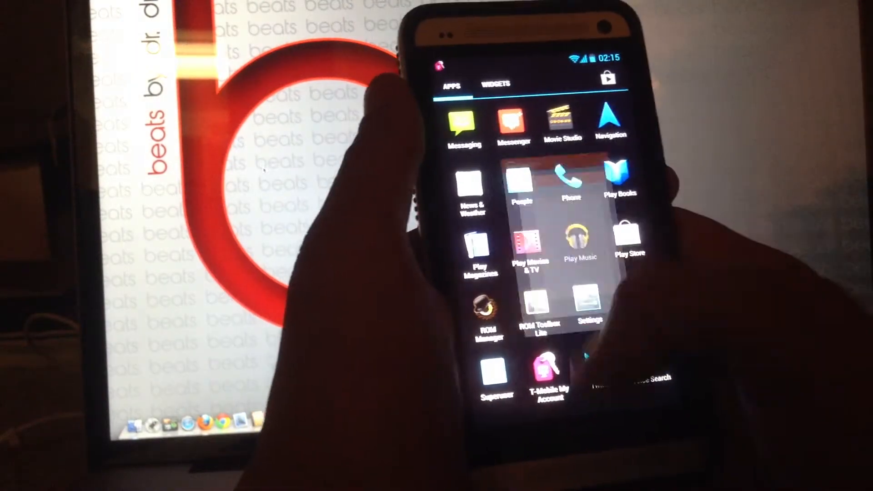
click(578, 240)
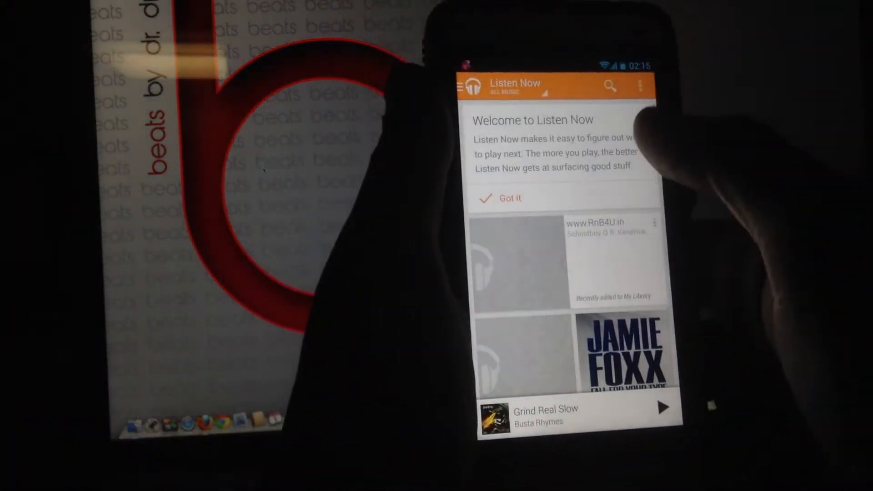
click(666, 393)
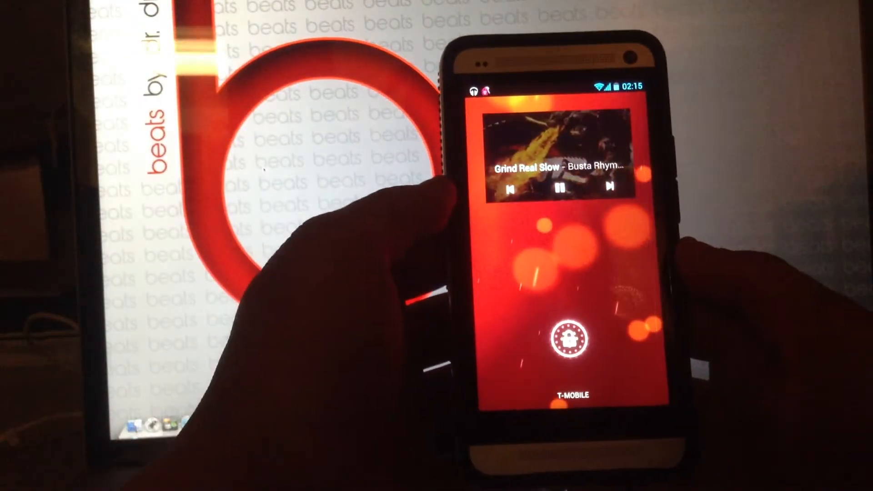
click(559, 188)
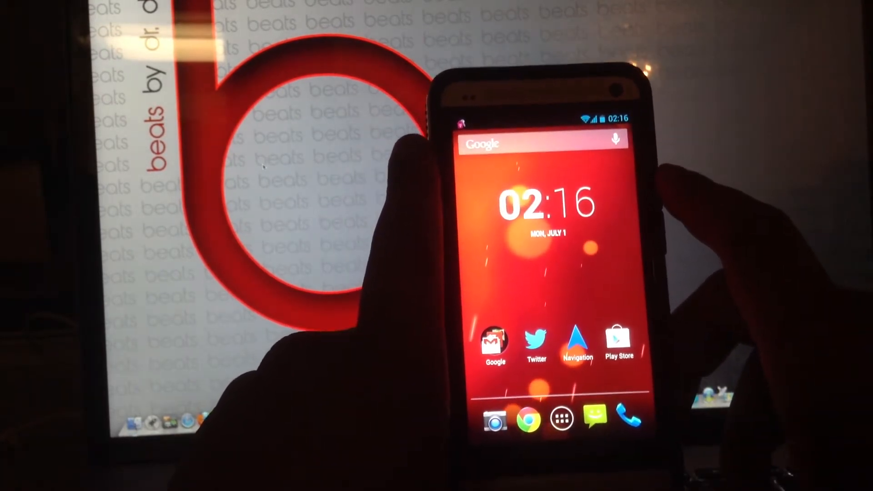
Step: Find winterboard in the Play Store and browse the iOS 7 Hybrid Theme HD listing
click(561, 419)
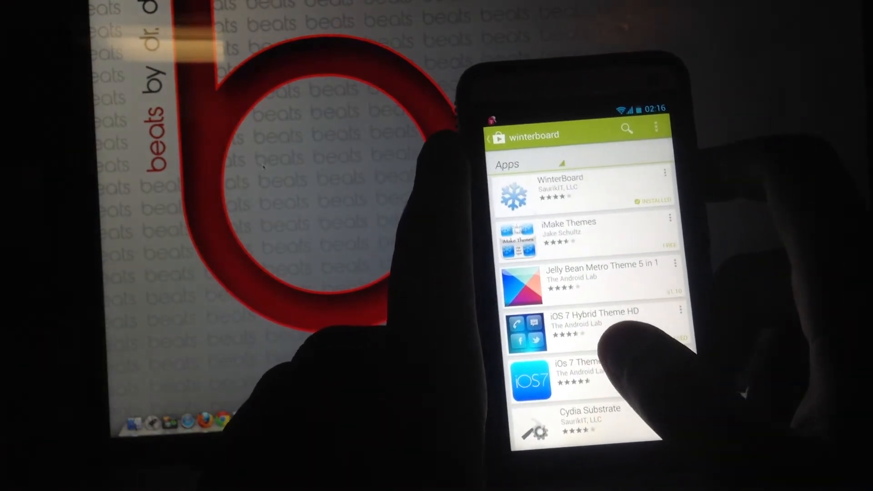
click(591, 323)
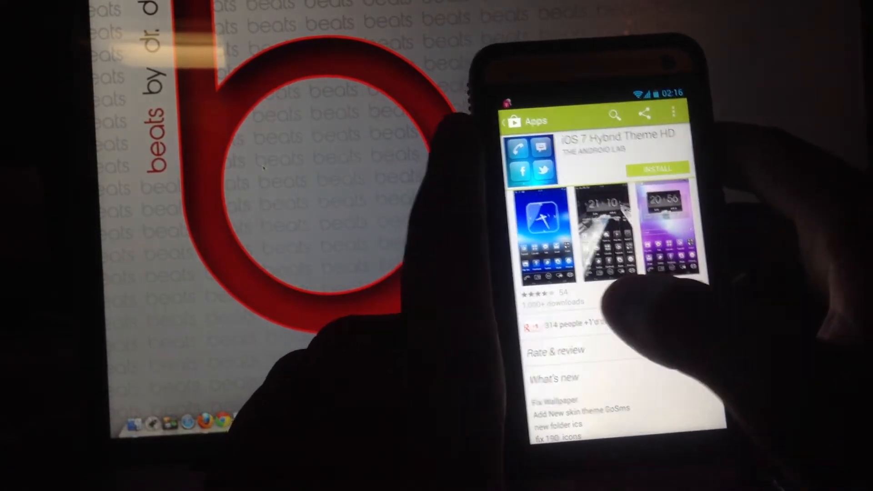
scroll(left, 3)
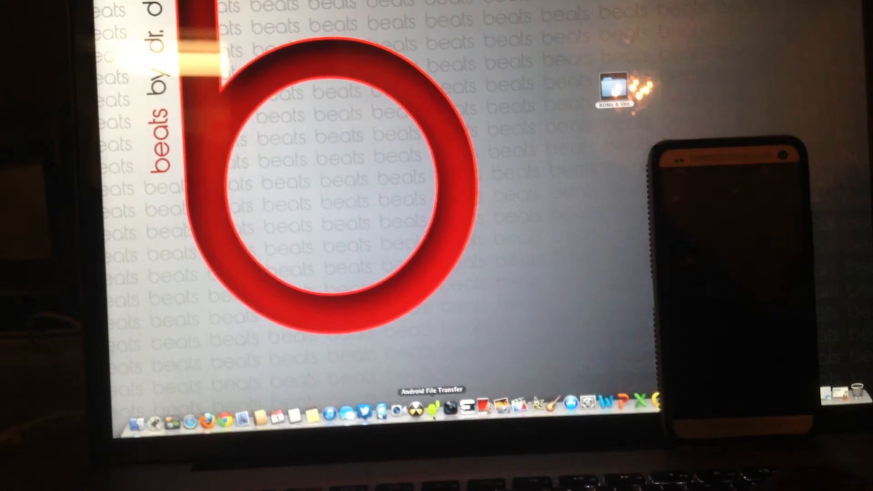
Step: Reach the saved XDA Stock Android 4.2.2 ROM thread via the desktop ROMs folder
click(433, 411)
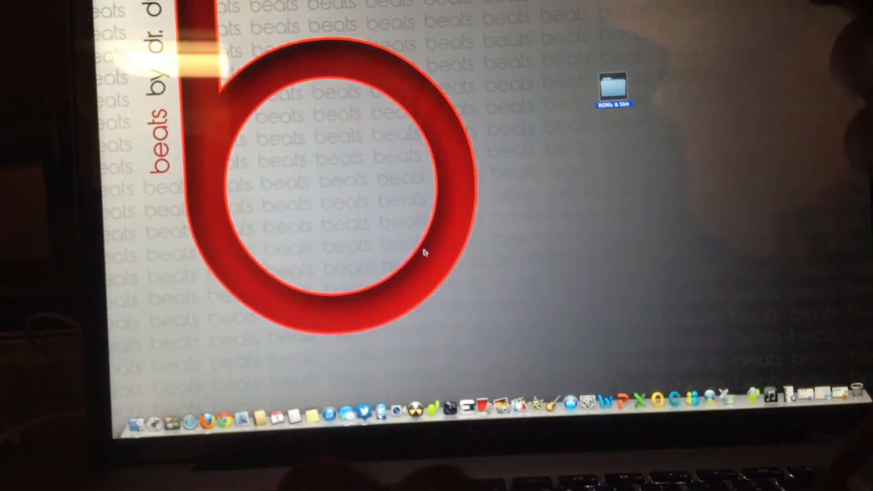
double_click(614, 90)
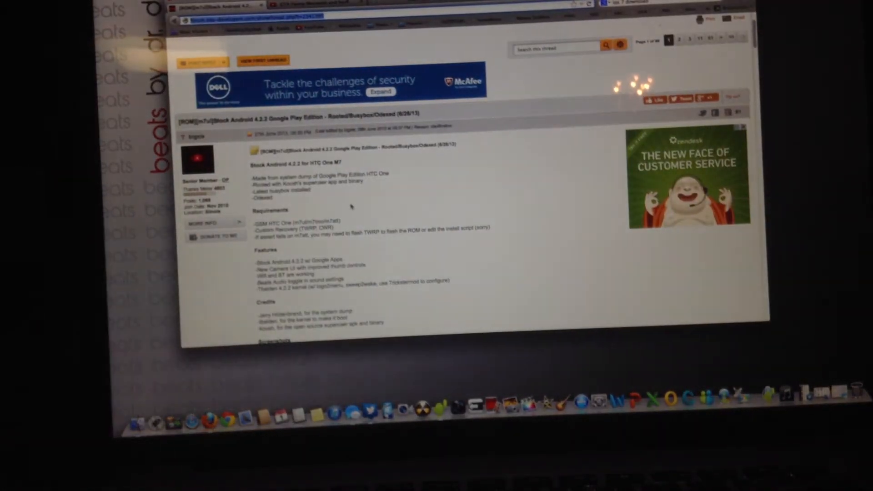
scroll(down, 3)
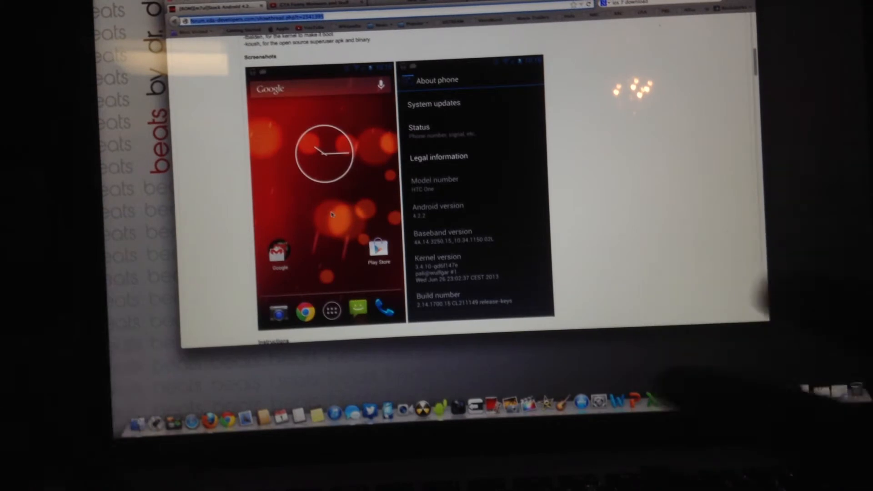
scroll(down, 3)
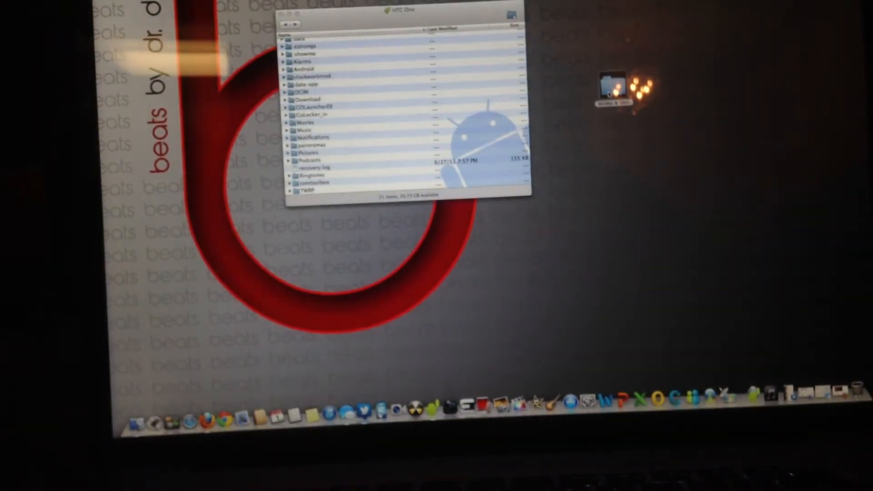
Step: Drag the desktop's ROMs & Shit folder into the phone's TWRP folder
click(613, 86)
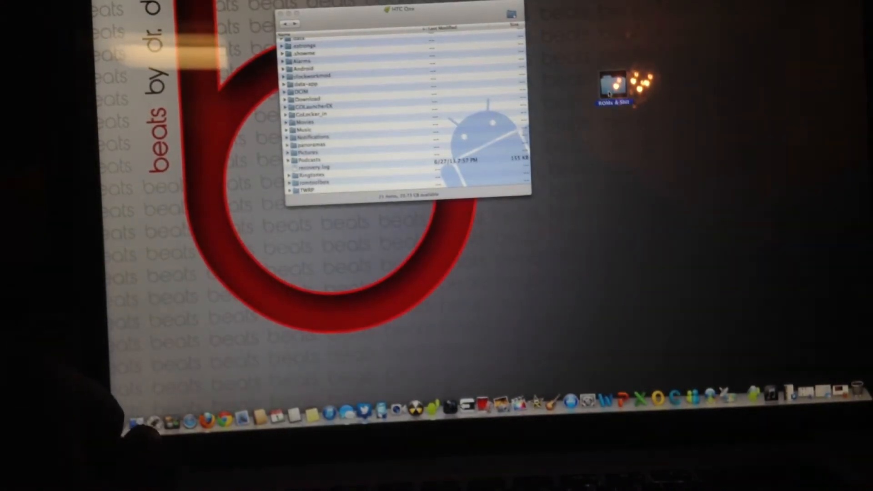
double_click(613, 86)
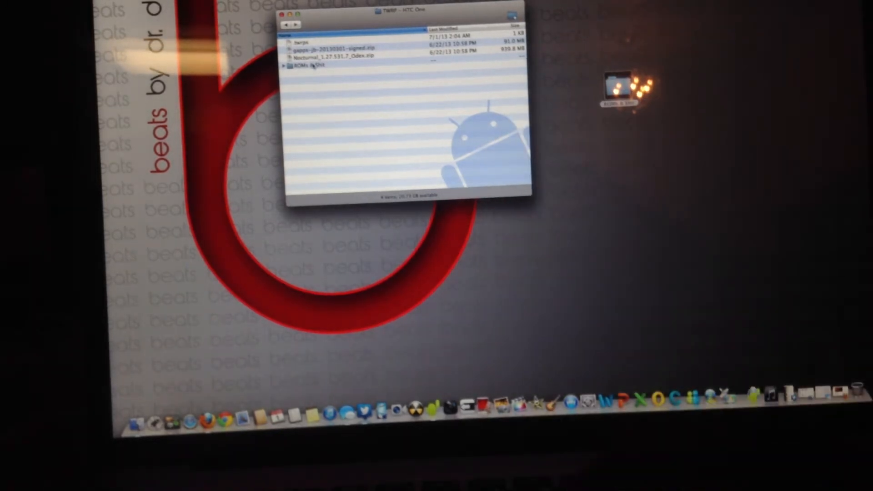
Step: Check the contents of the copied ROMs & Shit folder on the phone
double_click(308, 66)
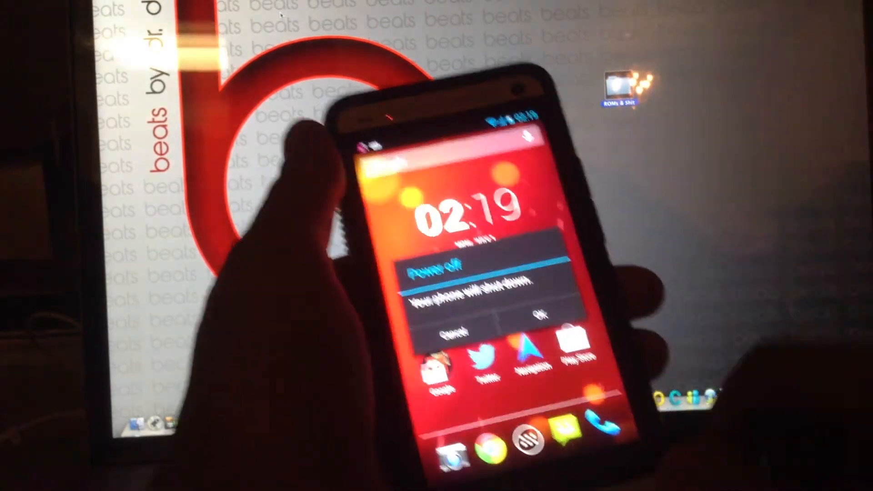
click(526, 312)
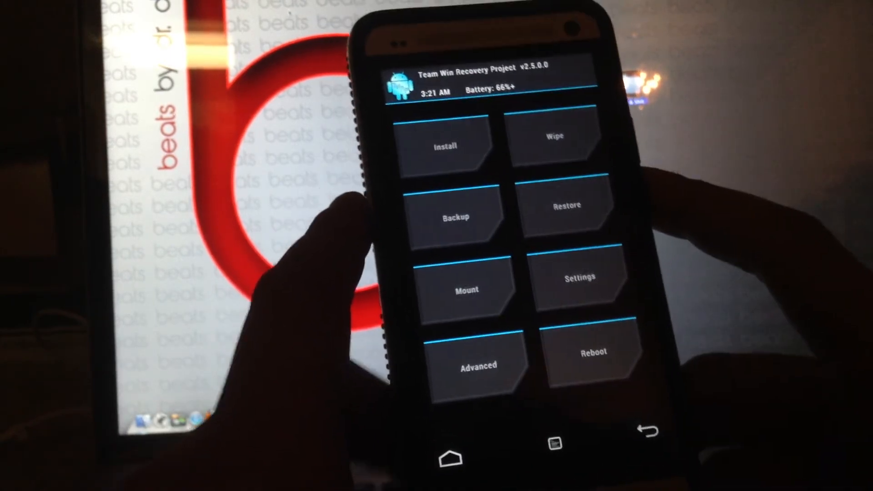
click(552, 146)
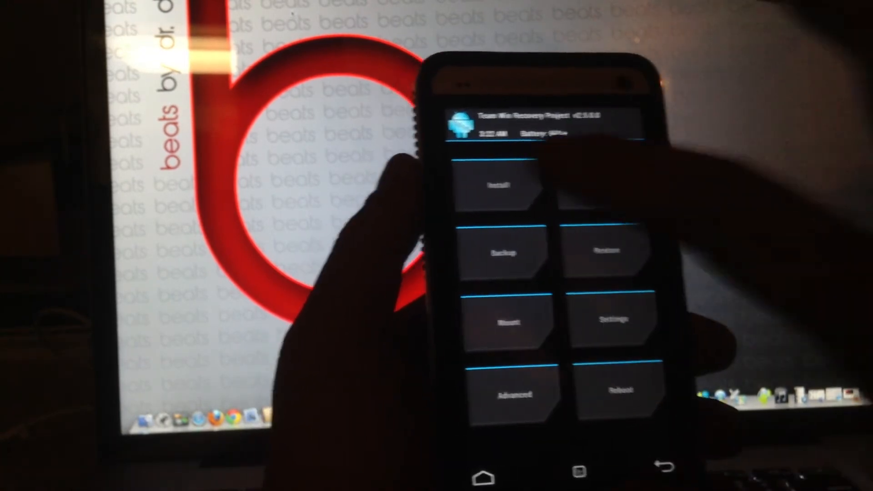
click(498, 184)
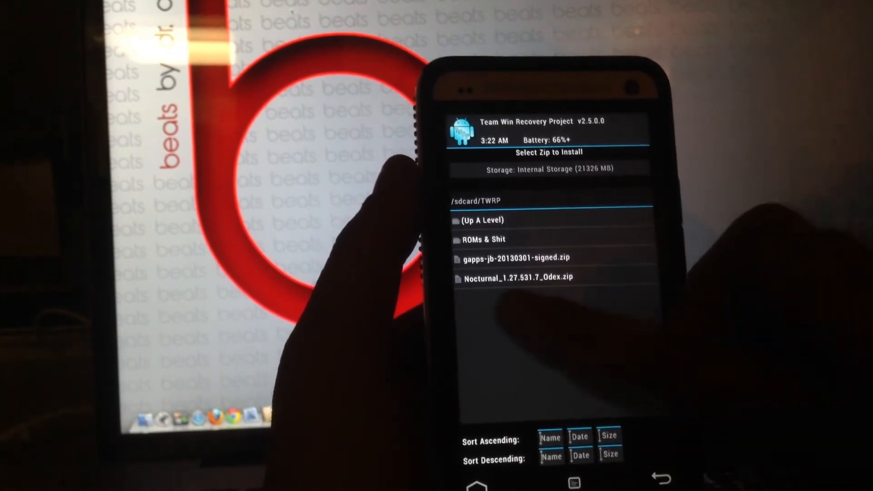
click(481, 239)
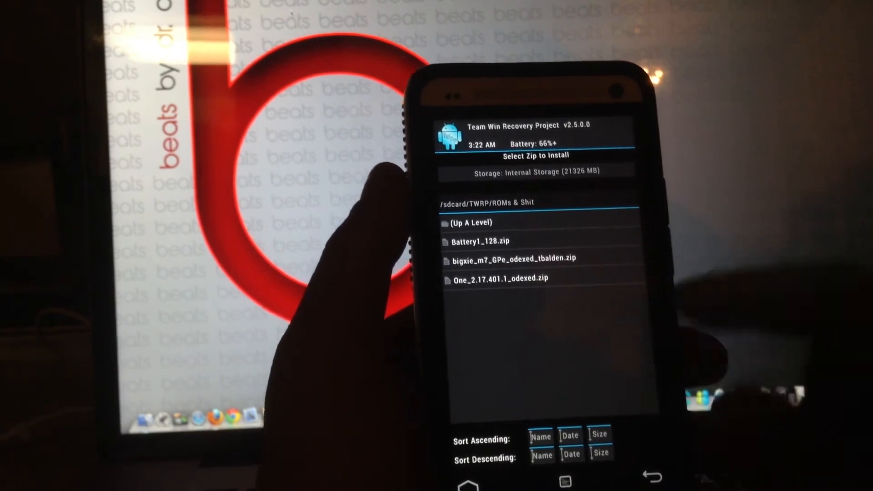
click(518, 259)
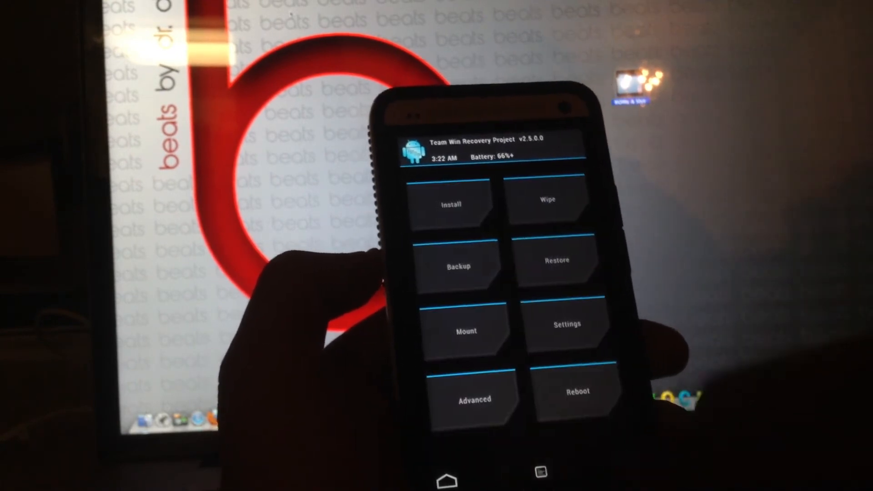
Step: Back out of Install to the main menu and bring up the Reboot choices
click(453, 204)
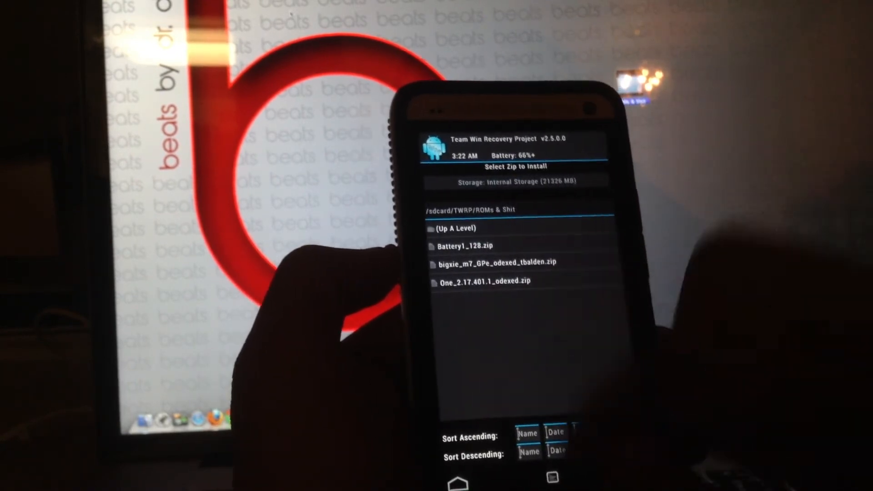
click(496, 263)
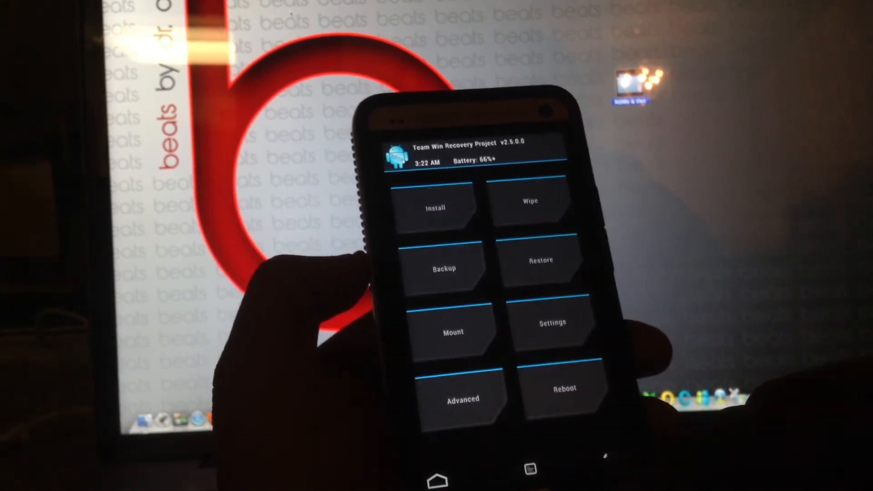
click(563, 393)
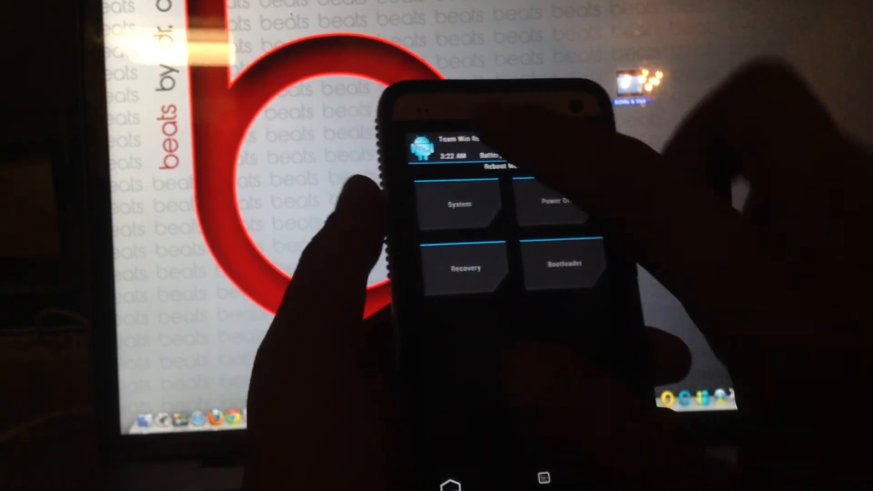